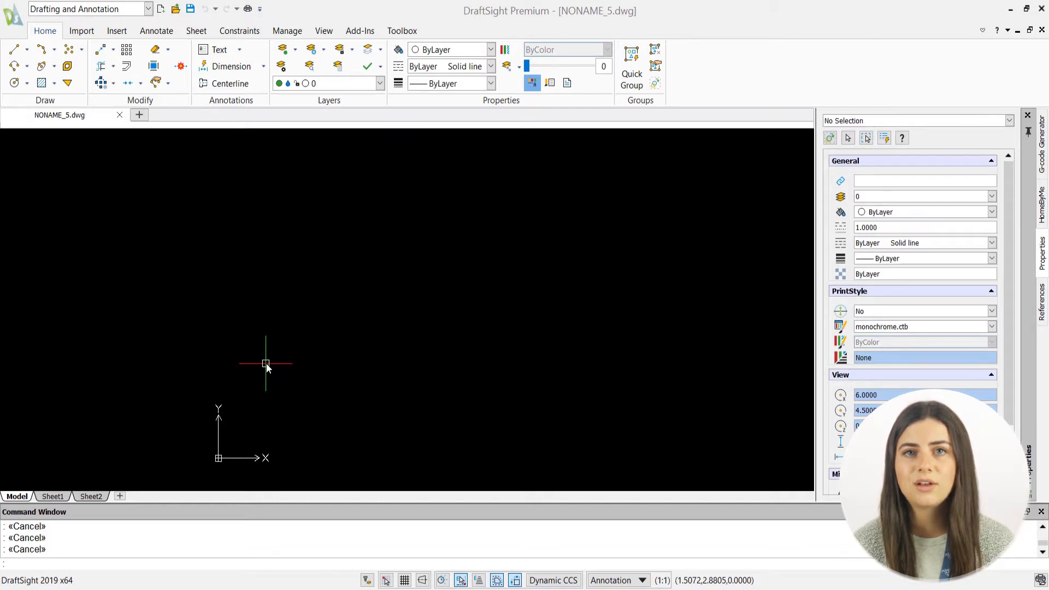
pyautogui.moveTo(181, 296)
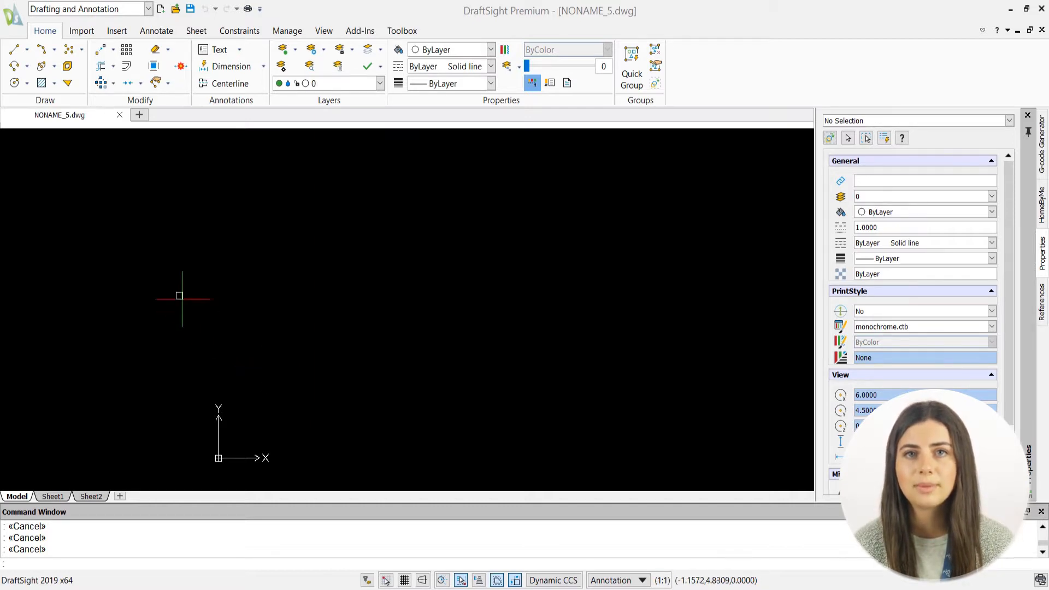
# Launch BatchPrint from the application menu's Print commands
pyautogui.click(13, 13)
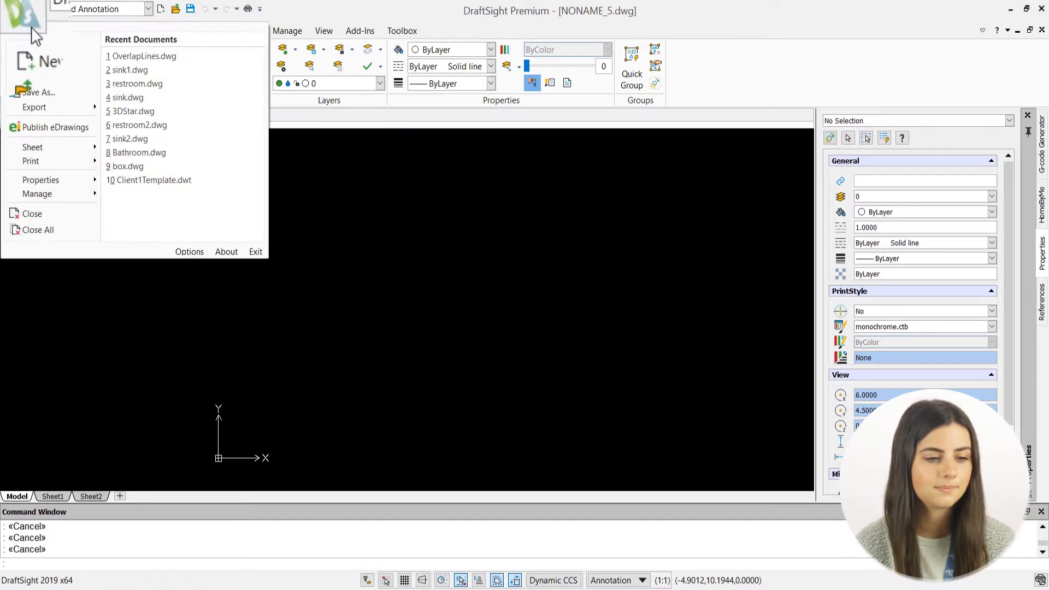
pyautogui.click(21, 163)
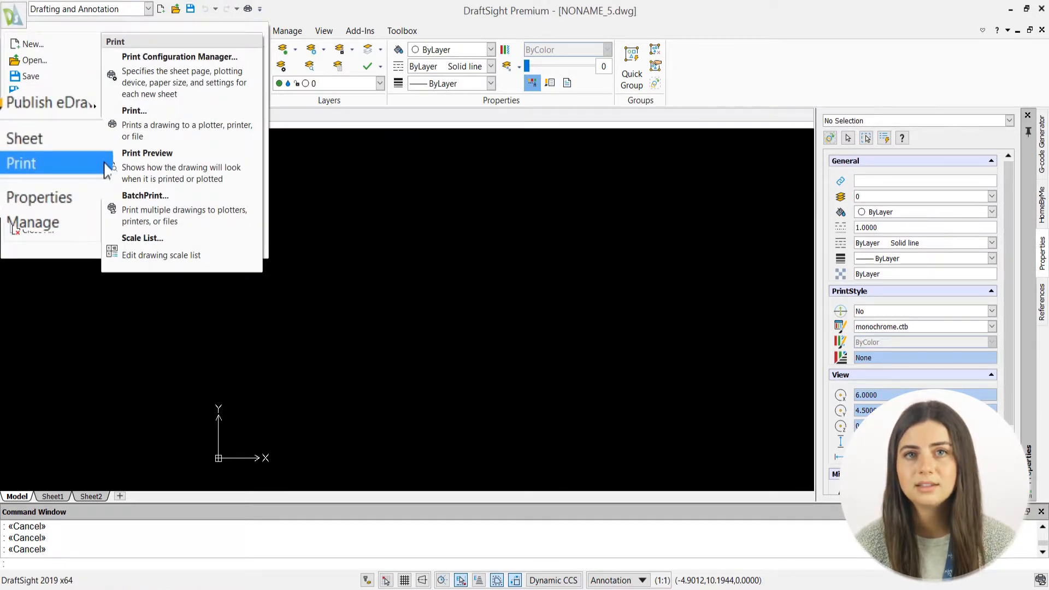
pyautogui.moveTo(145, 195)
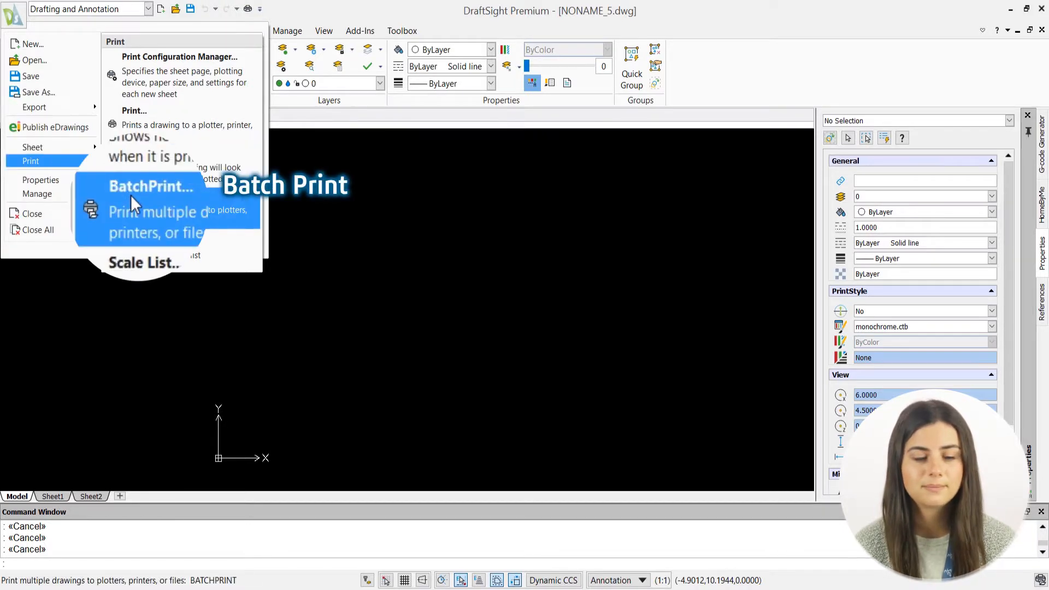
pyautogui.click(150, 186)
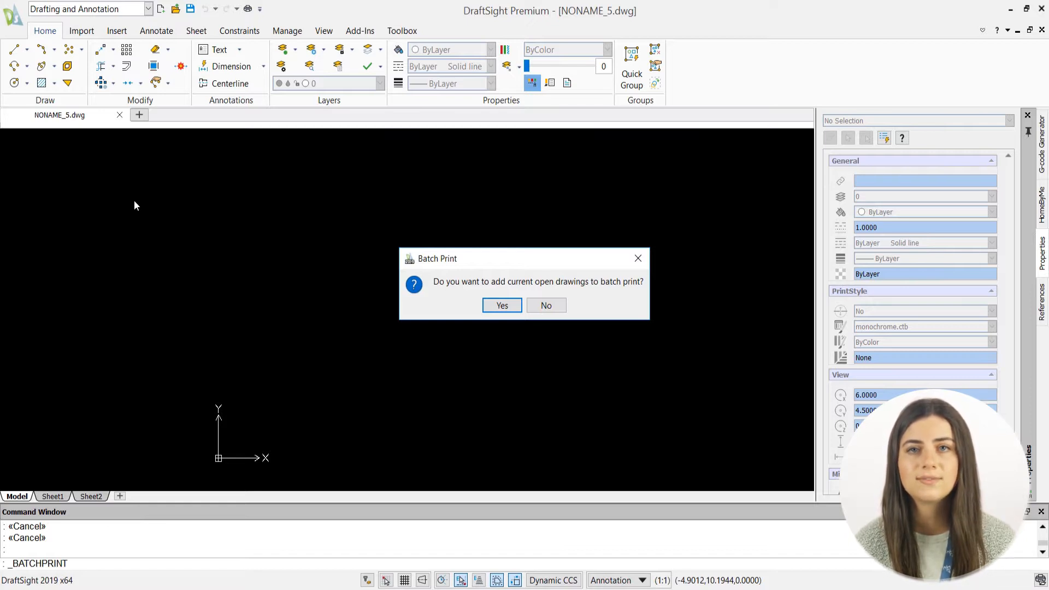
pyautogui.moveTo(519, 288)
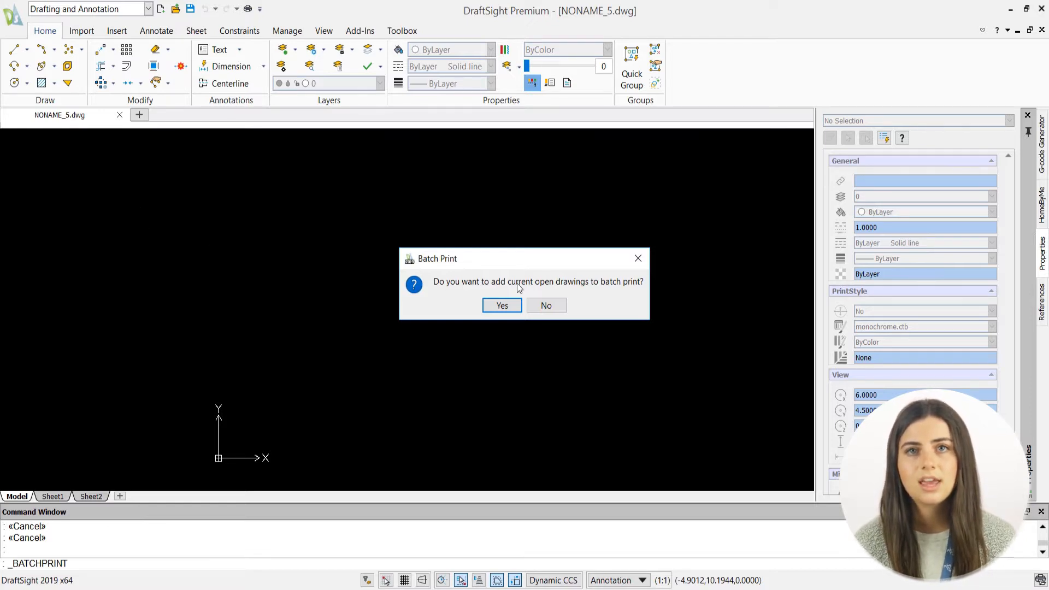
# Decline adding the currently open drawings, opening an empty Batch Print dialog
pyautogui.click(545, 305)
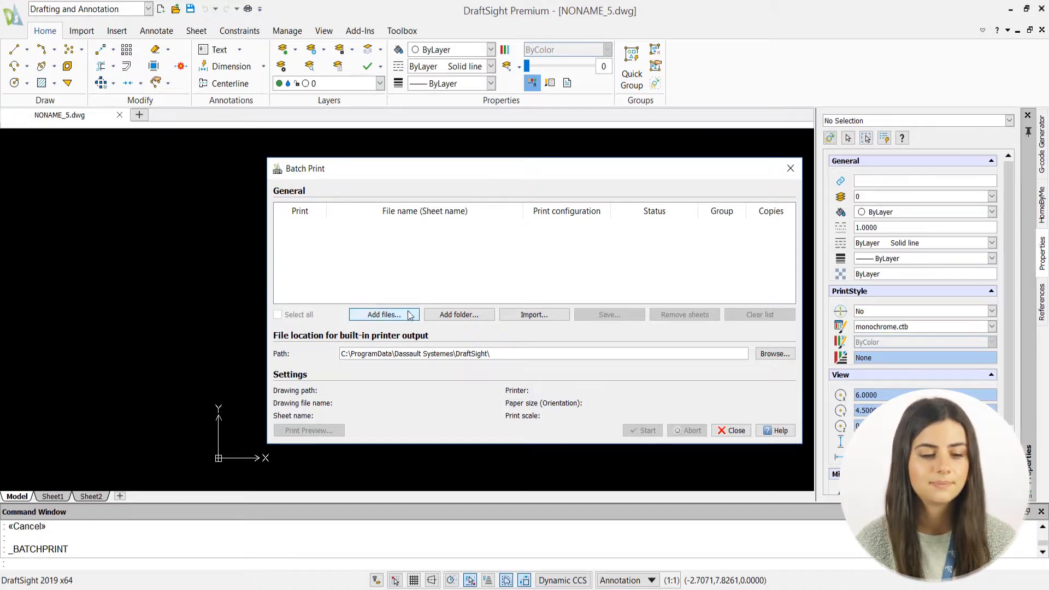
# Add the 3DStar and box drawings from the Examples folder to the batch list
pyautogui.click(383, 315)
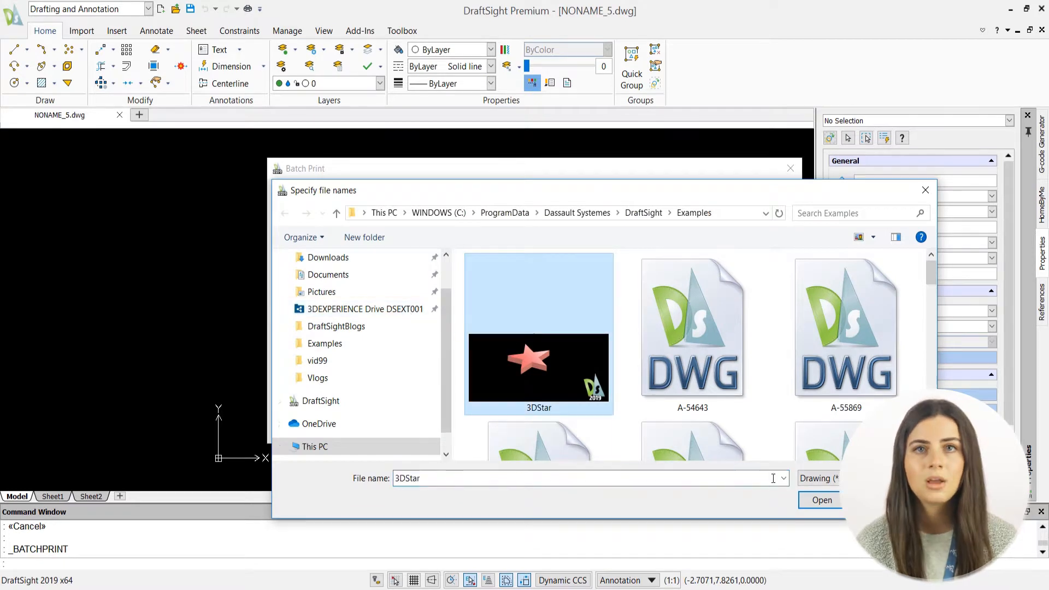
pyautogui.scroll(-3)
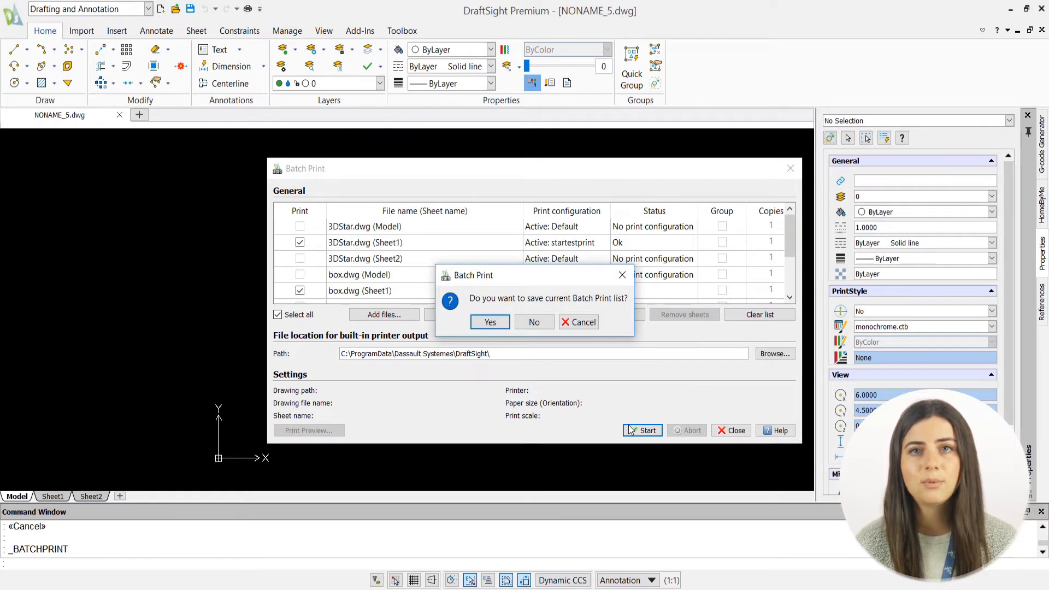
pyautogui.moveTo(514, 277)
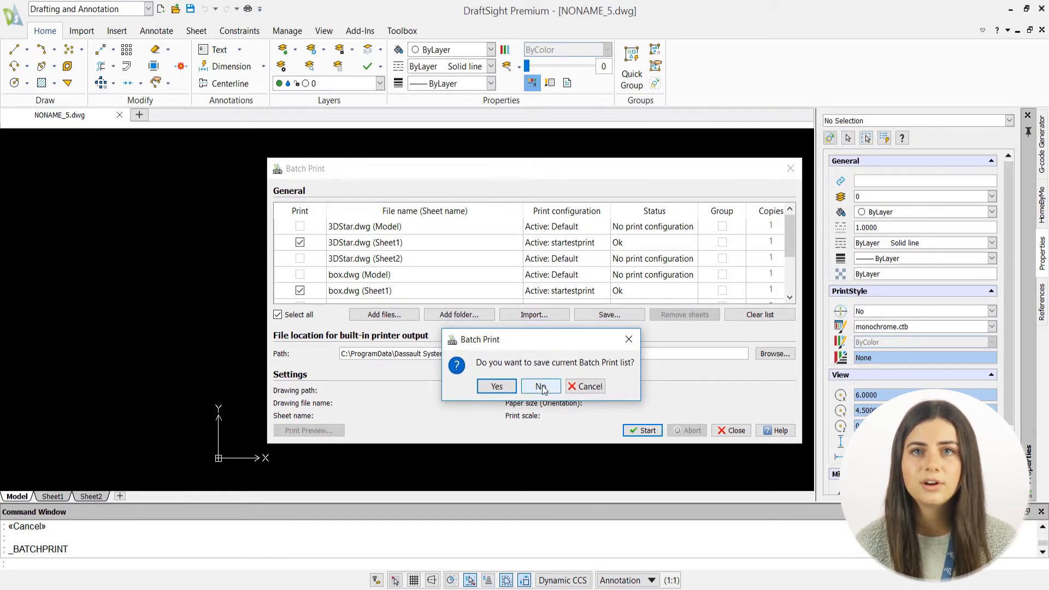
# Run the batch print of the 3DStar and box sheets without saving the list
pyautogui.click(539, 386)
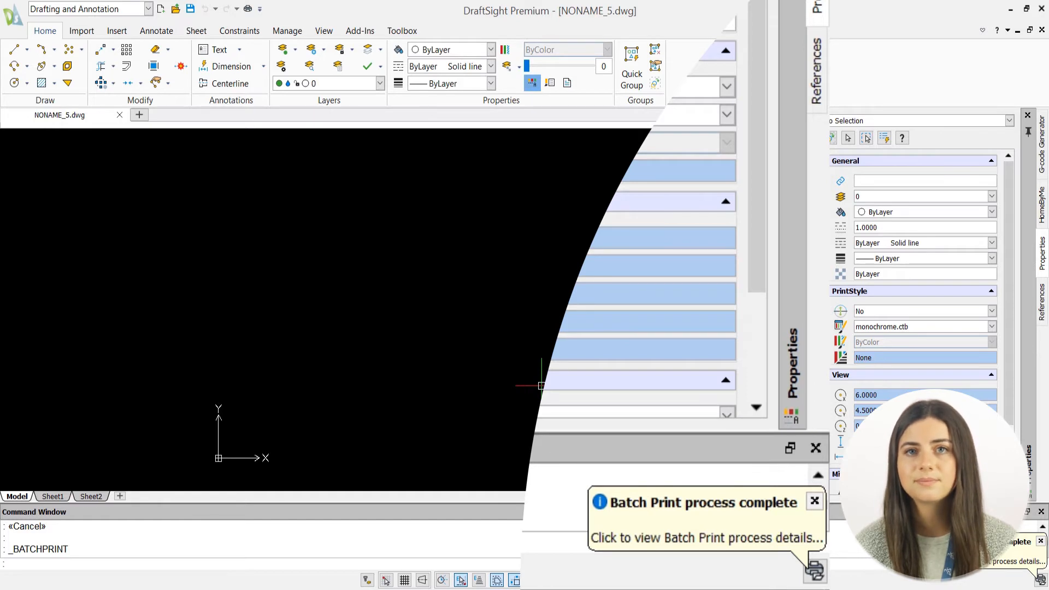
# Open the Batchprint completion log in Notepad from the process-complete notification
pyautogui.click(705, 537)
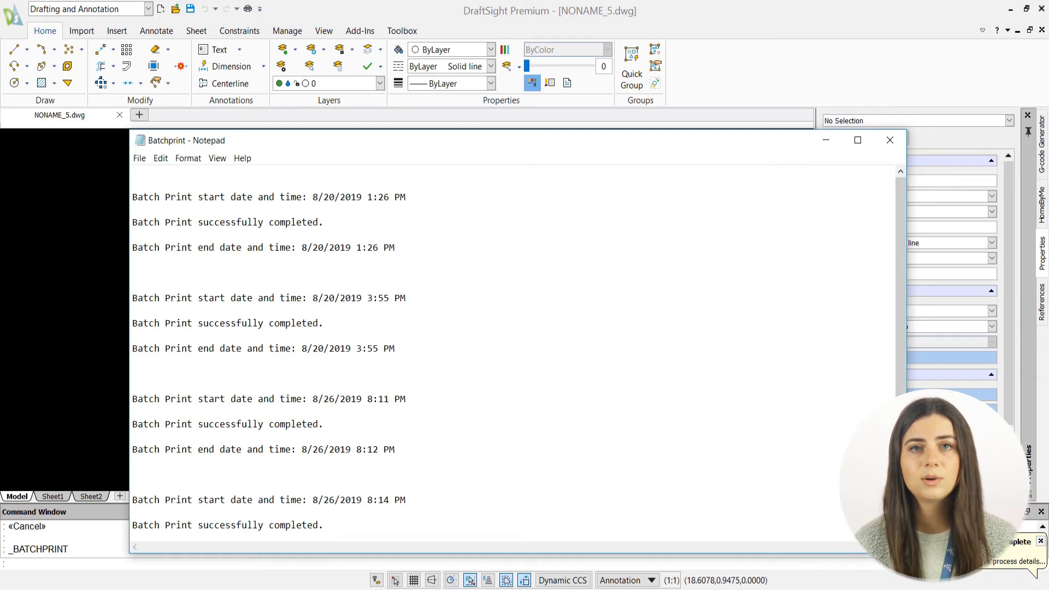